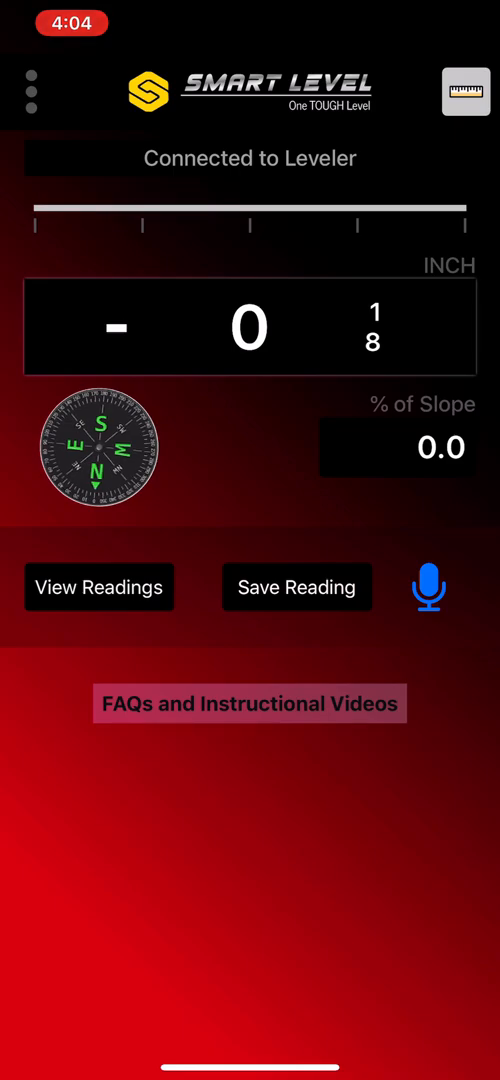
Open the AR Length camera view to start measuring the floor
{"action": "left_click", "coordinate": [465, 90]}
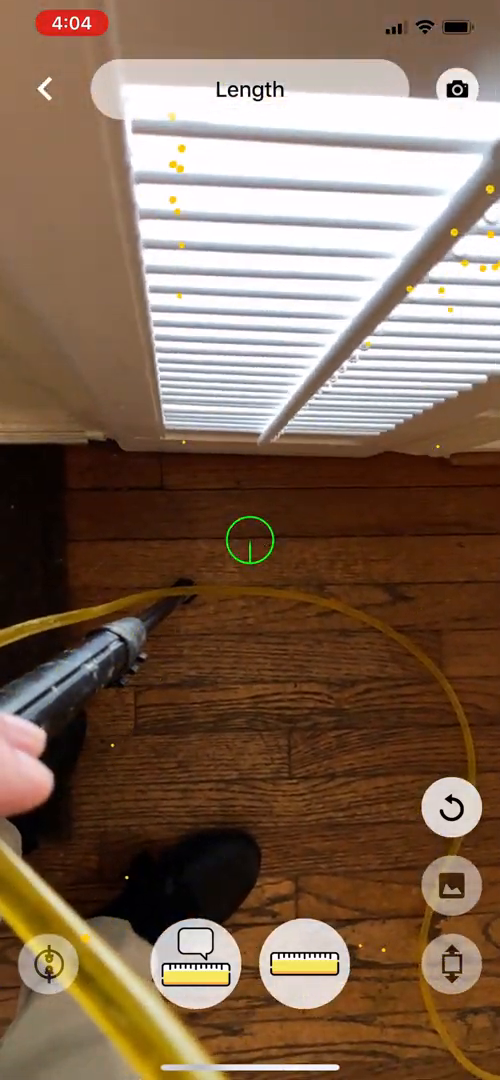
Log the first height point with the comment 'Front door starting position'
{"action": "left_click", "coordinate": [187, 963]}
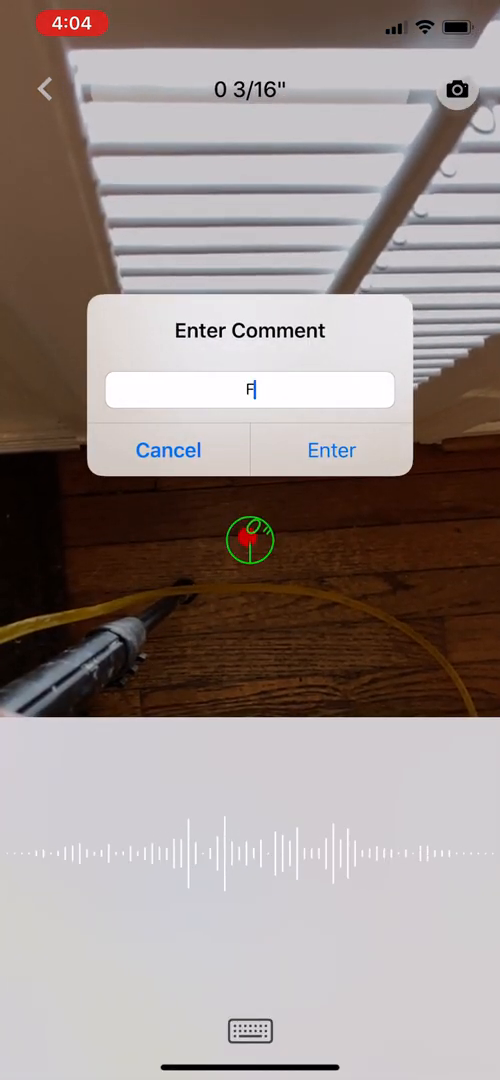
{"action": "type", "text": "Front door starting position"}
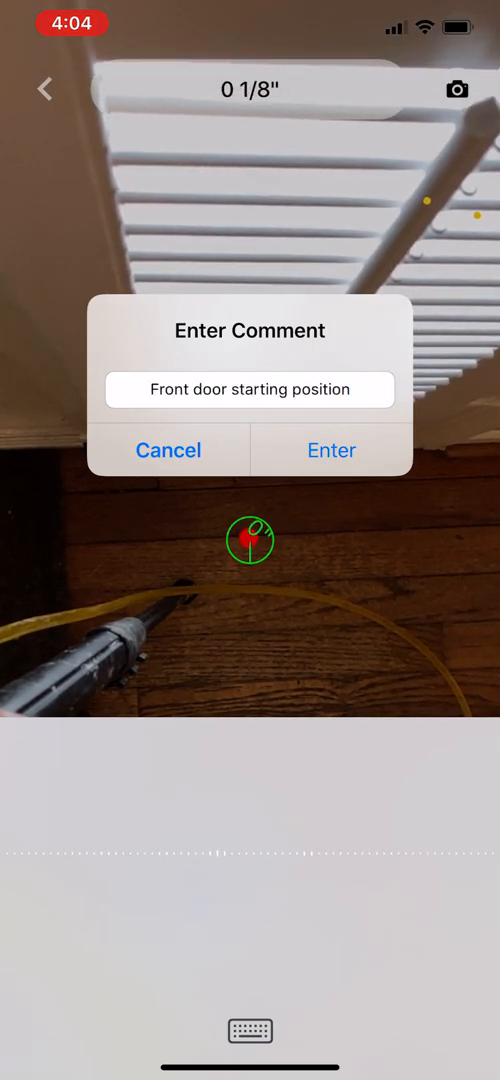
{"action": "left_click", "coordinate": [331, 450]}
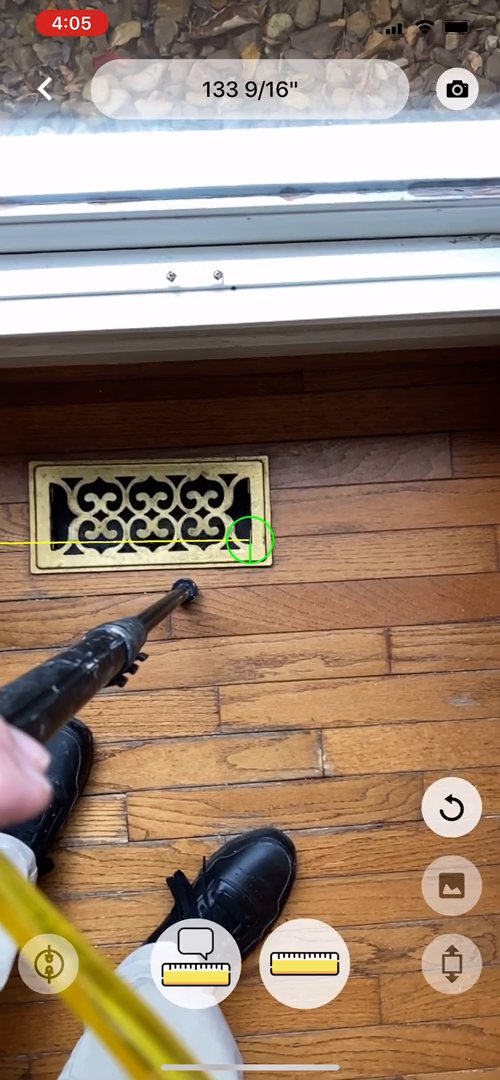
Log a height point with the dictated comment 'First window living room'
{"action": "left_click", "coordinate": [197, 965]}
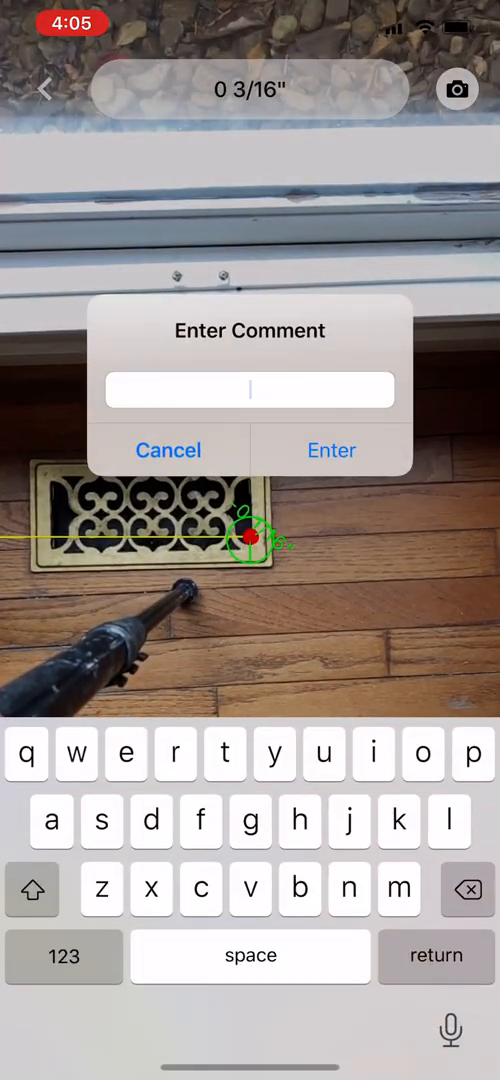
{"action": "left_click", "coordinate": [454, 1031]}
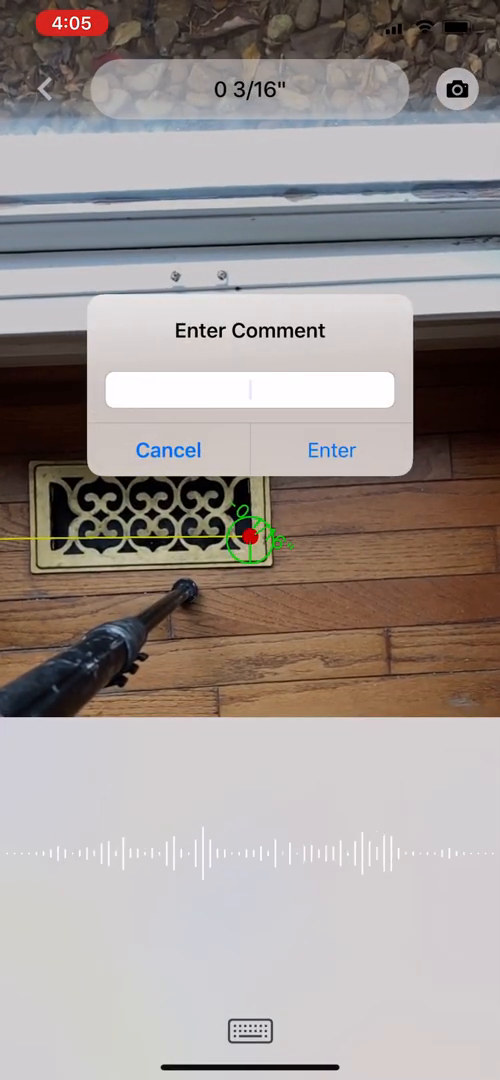
{"action": "type", "text": "First window living roo"}
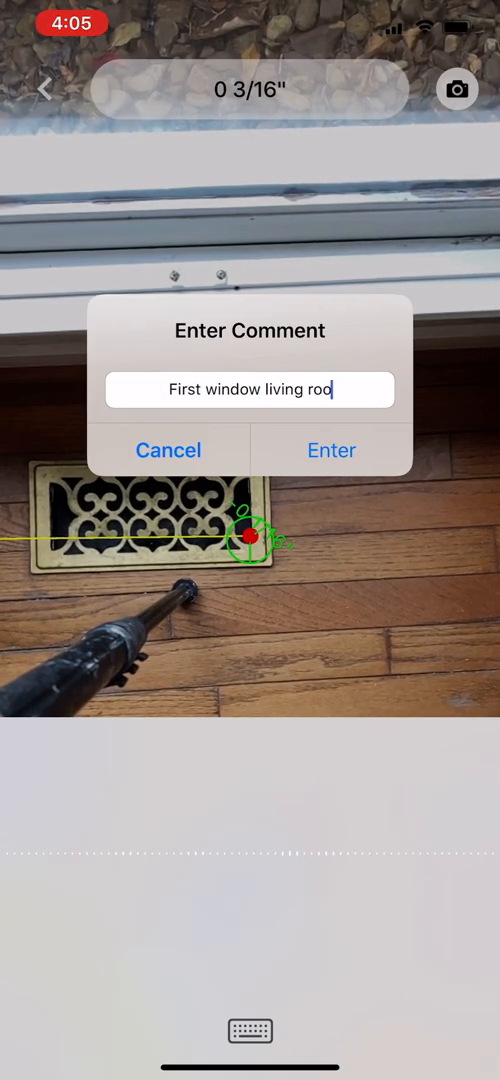
{"action": "left_click", "coordinate": [331, 449]}
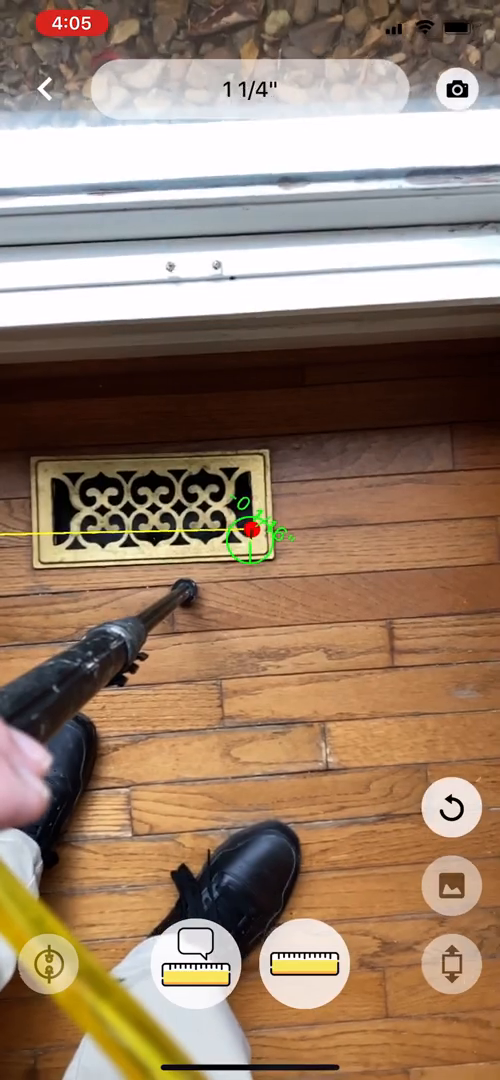
Save uncommented height points at perimeter corners, through the wood-to-tile threshold
{"action": "left_click", "coordinate": [457, 89]}
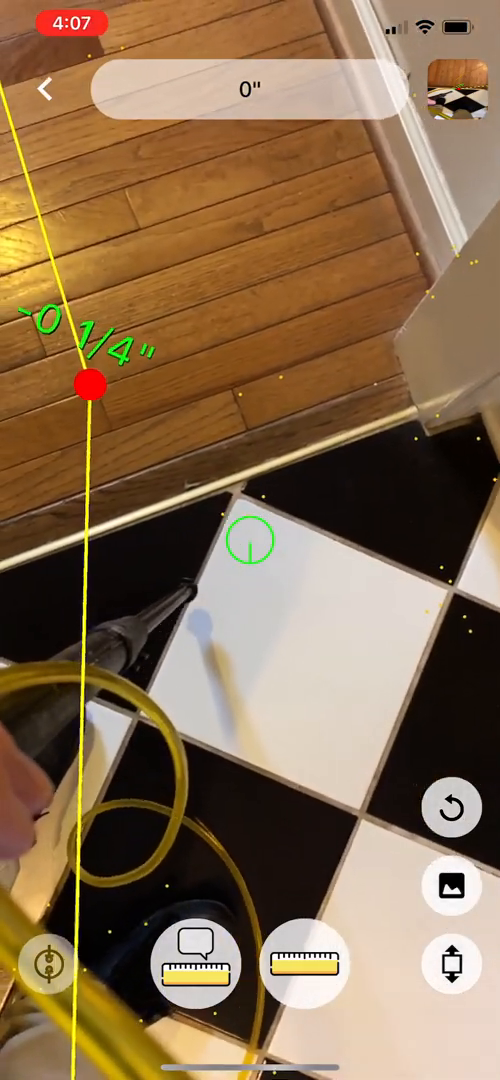
Save another uncommented height point along the remaining wood-floored perimeter
{"action": "left_click", "coordinate": [249, 540]}
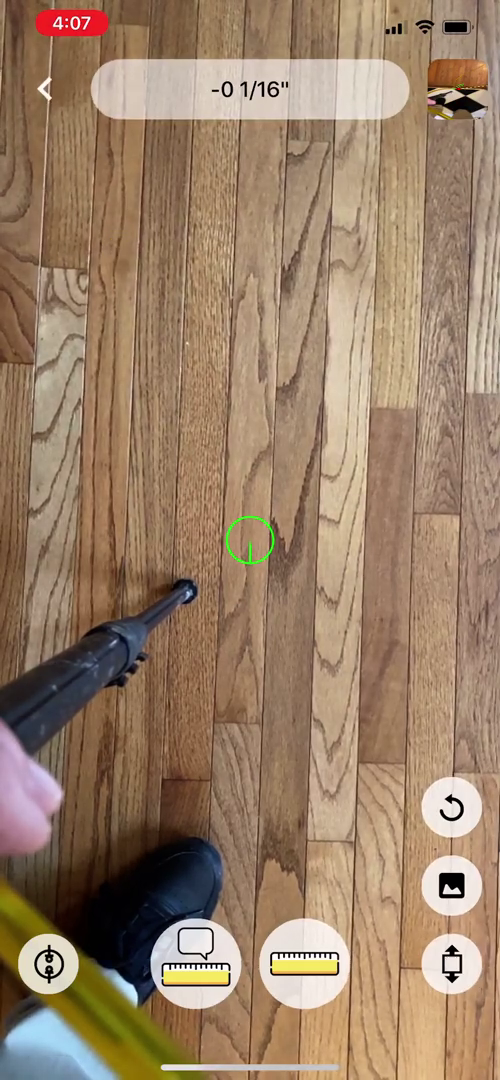
Log the final height point with the comment 'Last reading center of the floor in the…'
{"action": "left_click", "coordinate": [195, 963]}
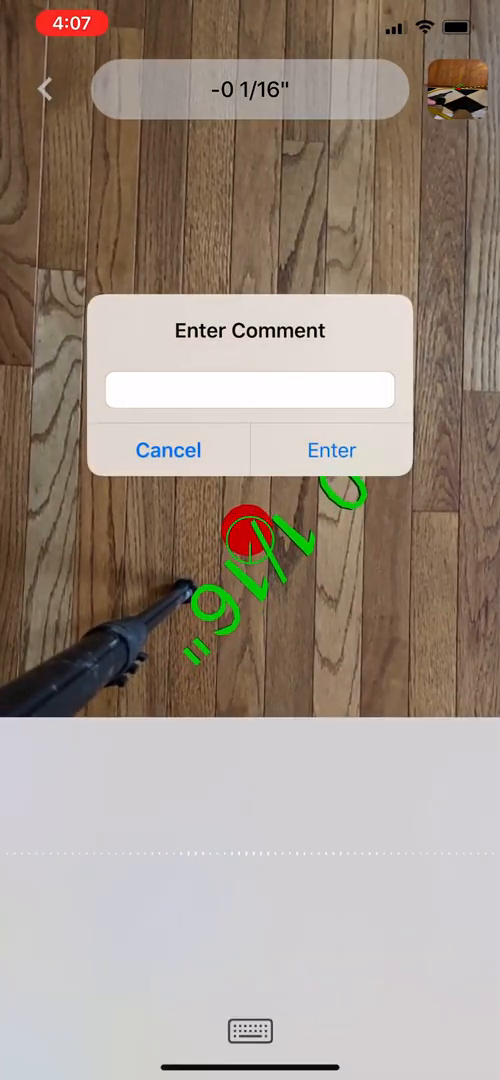
{"action": "type", "text": "Last reading"}
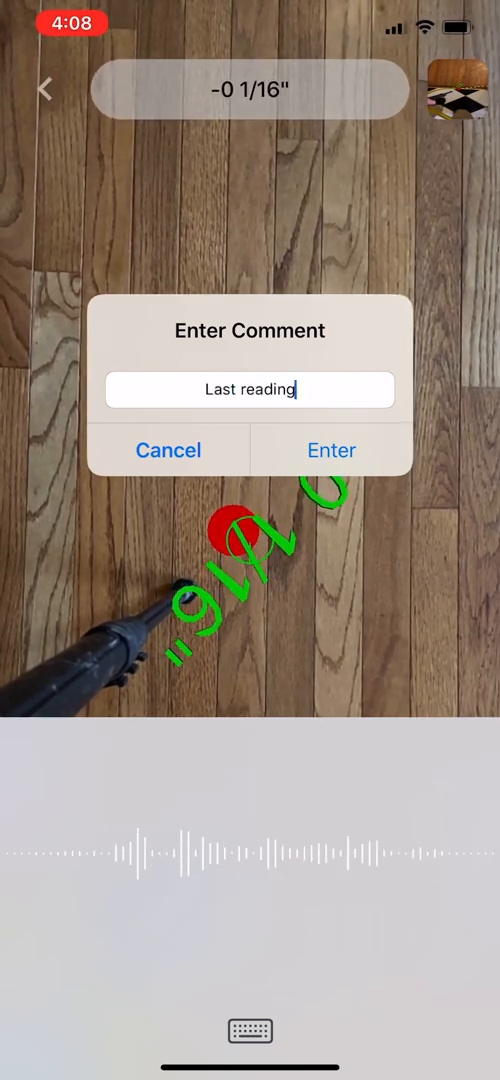
{"action": "type", "text": "center of the floor in the"}
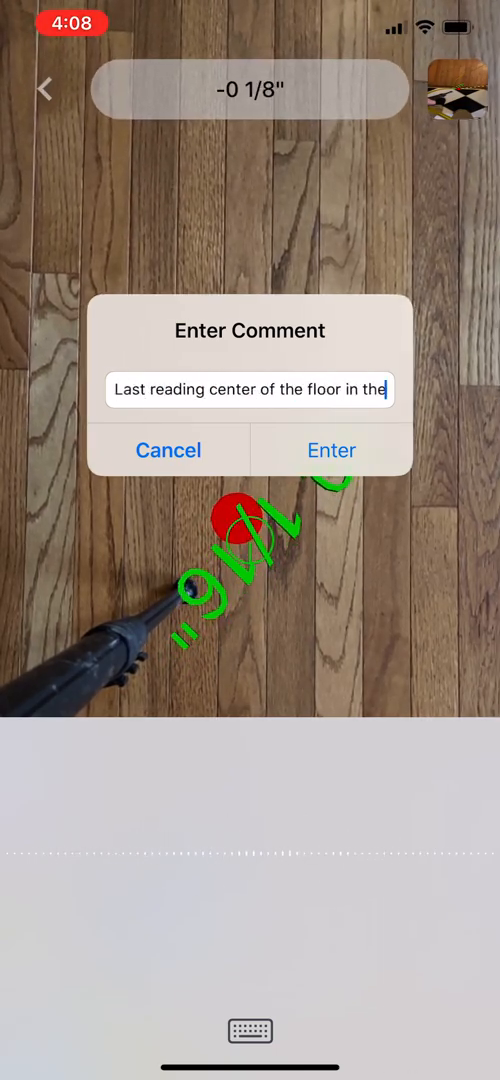
{"action": "left_click", "coordinate": [331, 449]}
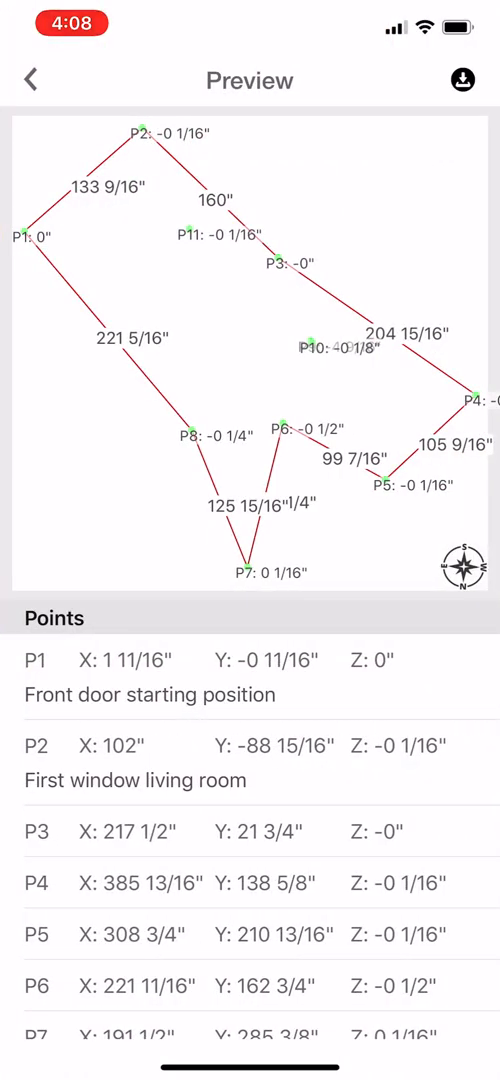
Save the eleven-point floor plot under a new, autocorrected name
{"action": "left_click", "coordinate": [471, 80]}
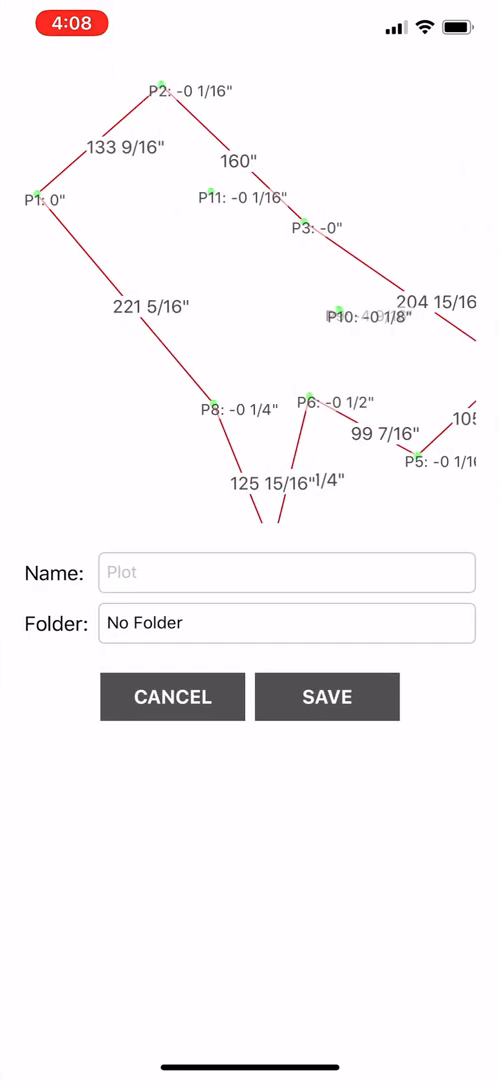
{"action": "type", "text": "shelby"}
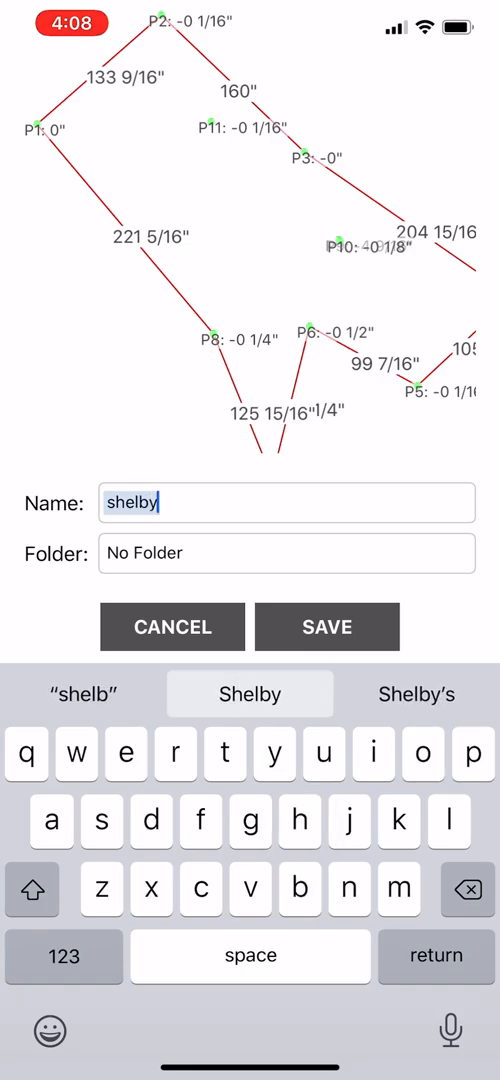
{"action": "left_click", "coordinate": [416, 694]}
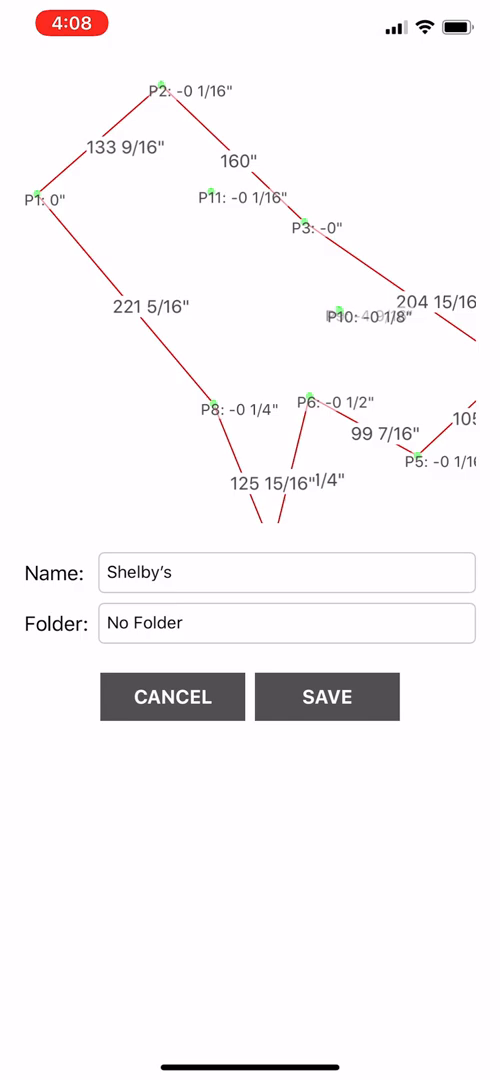
{"action": "left_click", "coordinate": [327, 696]}
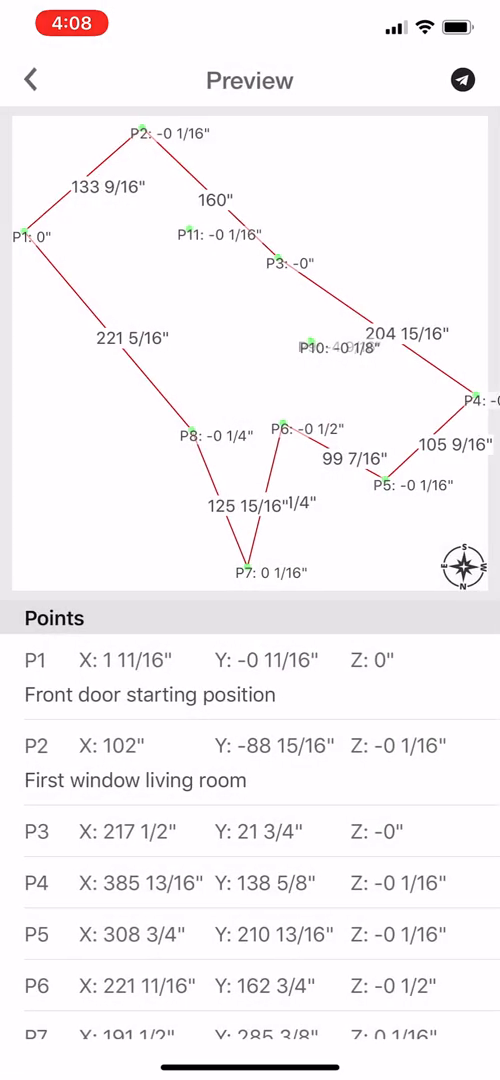
{"action": "left_click", "coordinate": [461, 80]}
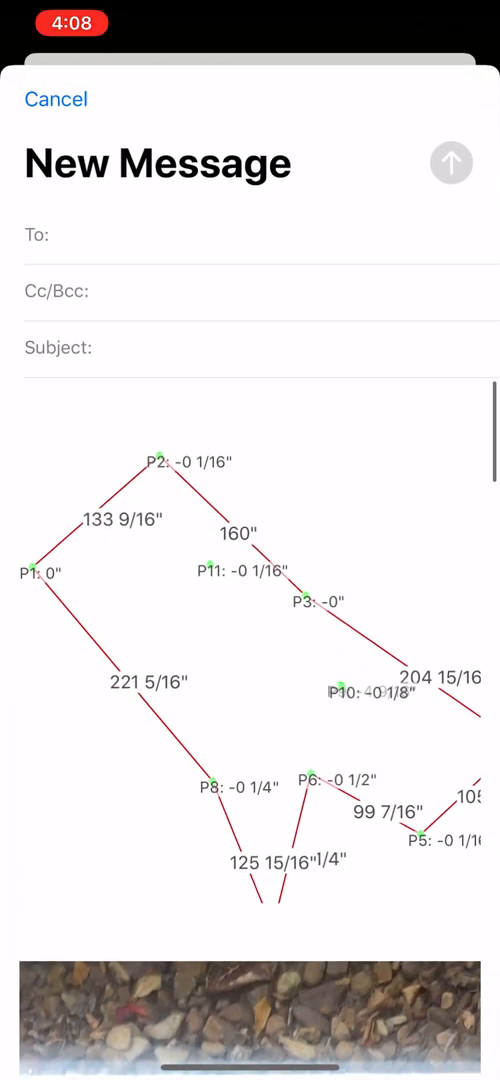
{"action": "left_click", "coordinate": [56, 99]}
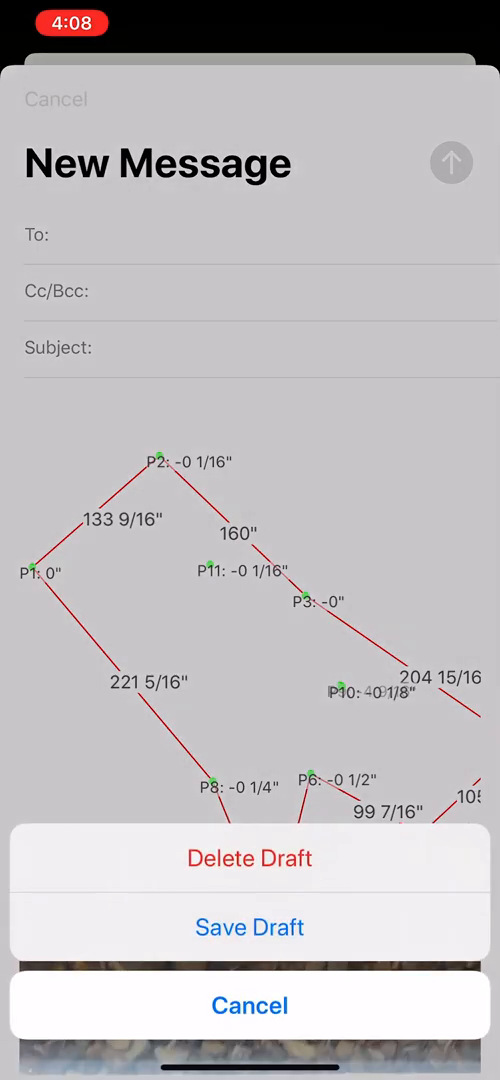
{"action": "left_click", "coordinate": [250, 1006]}
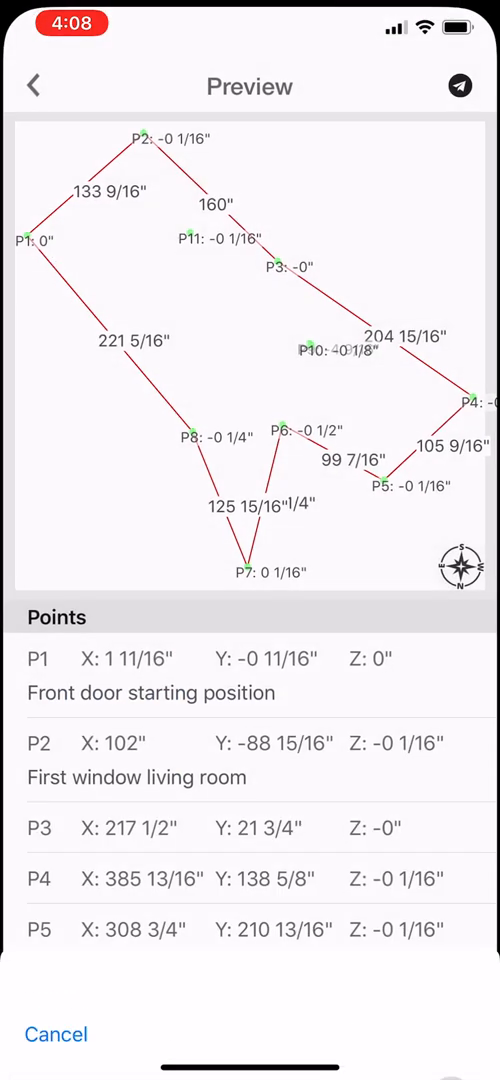